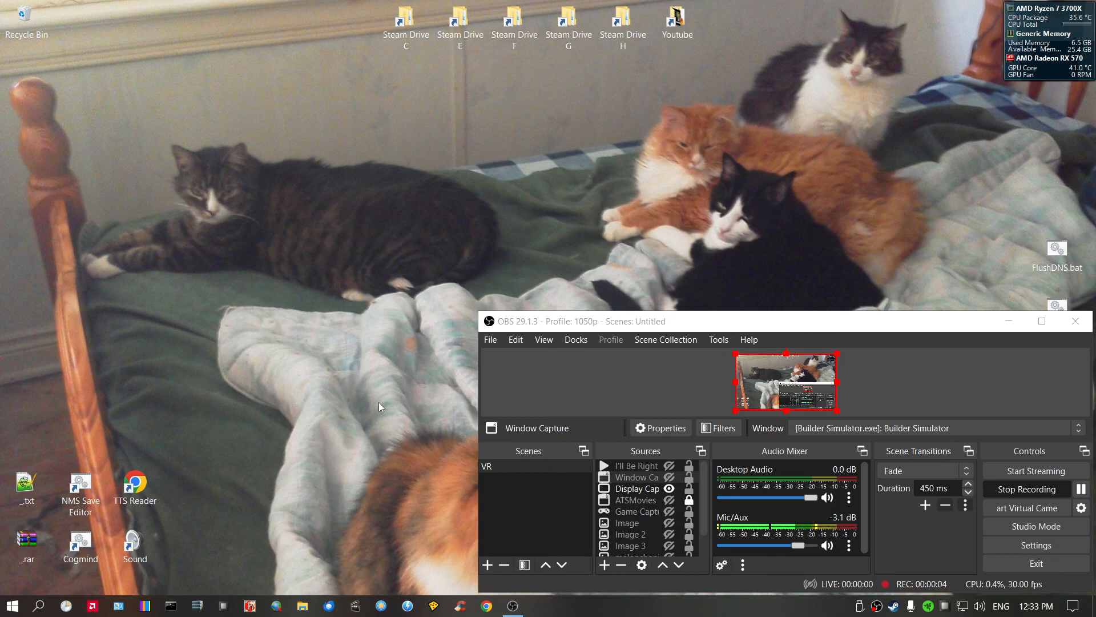
mouse_move(312, 536)
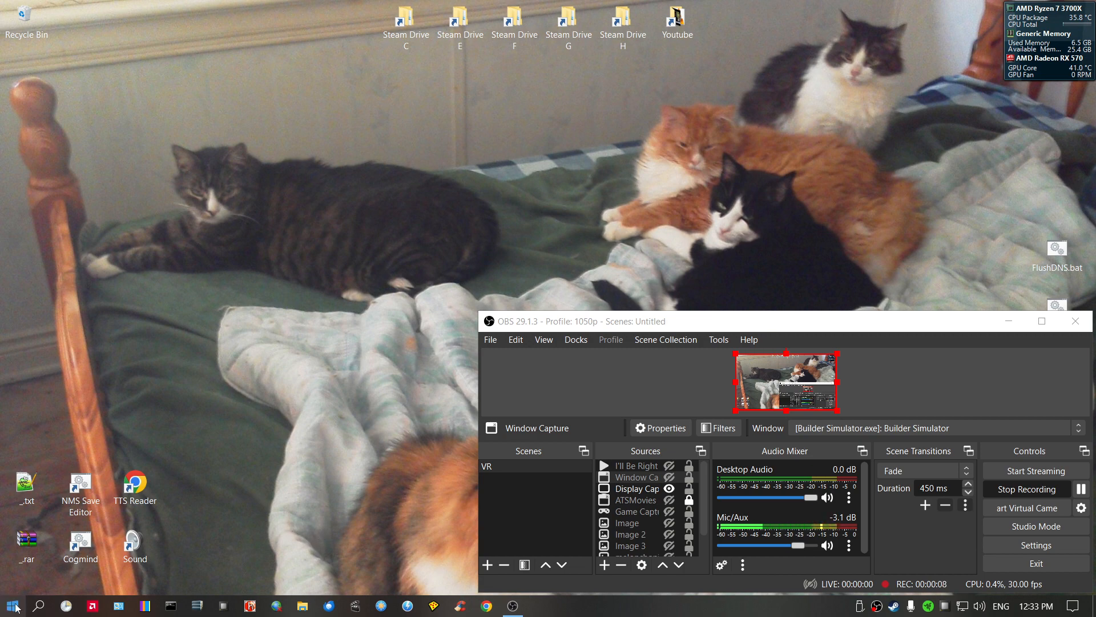
Show the Start menu with recently added apps, including VLC media player
click(12, 605)
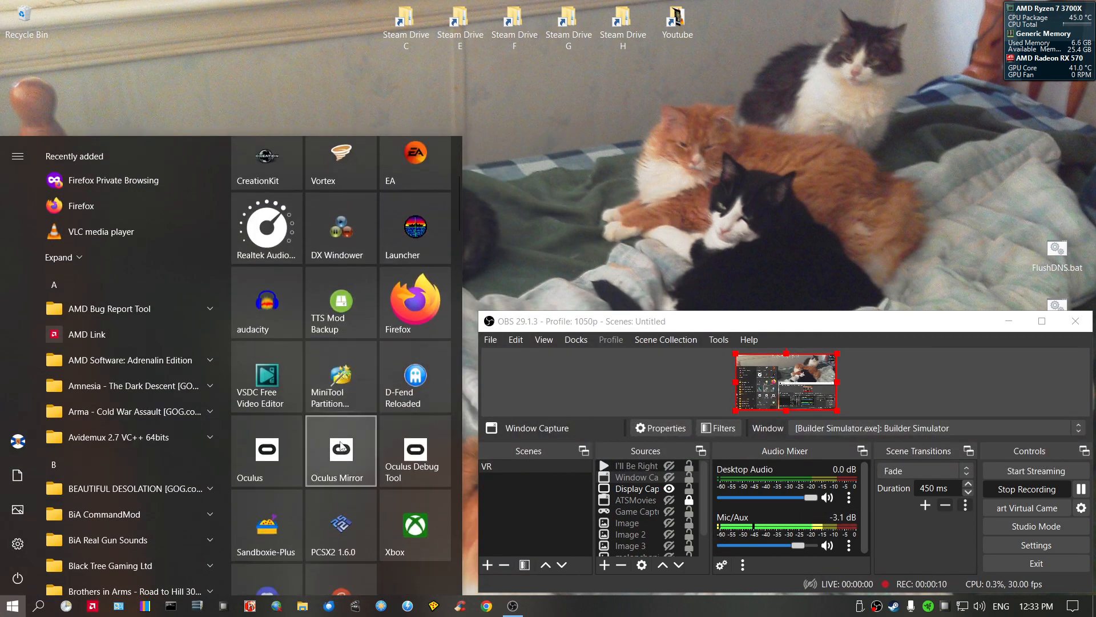
scroll(down, 3)
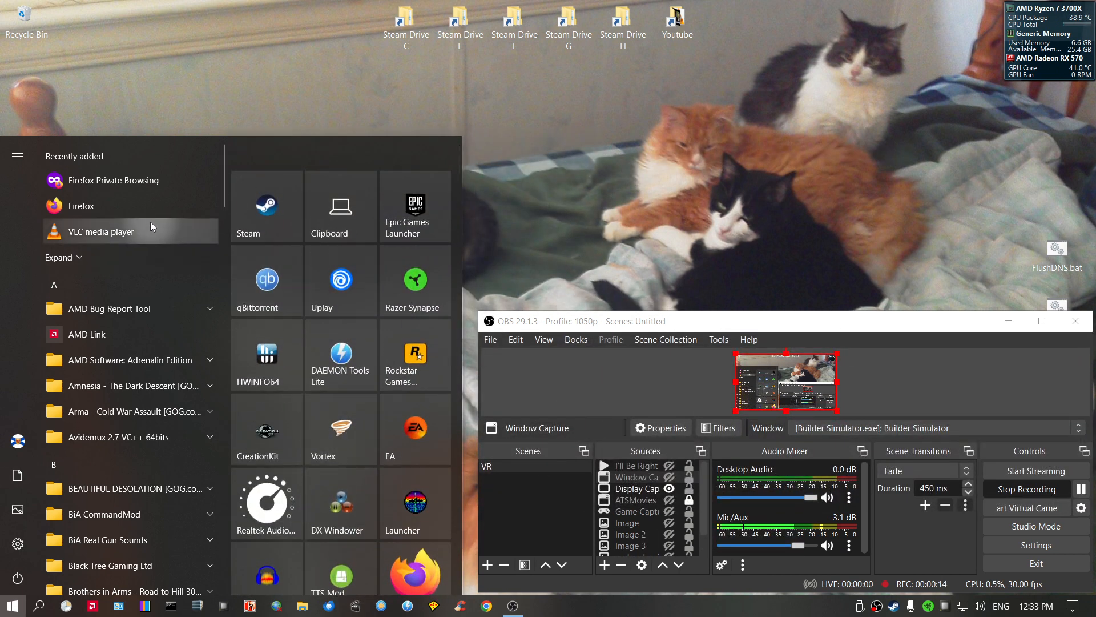
Launch Chrome on YouTube and expand the full Subscriptions list
click(101, 232)
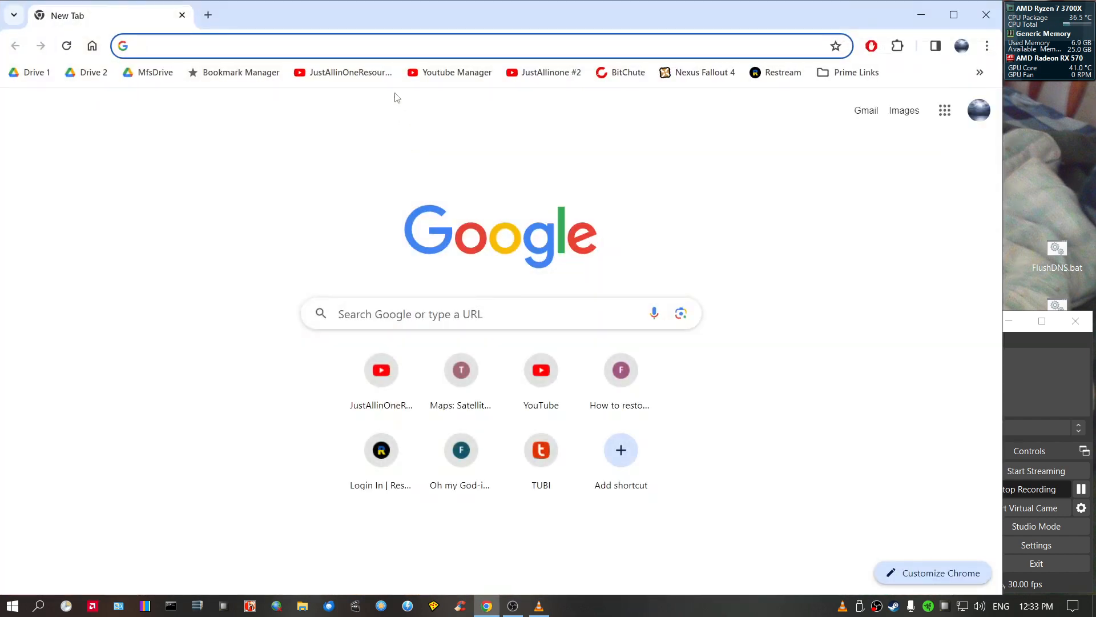
click(342, 72)
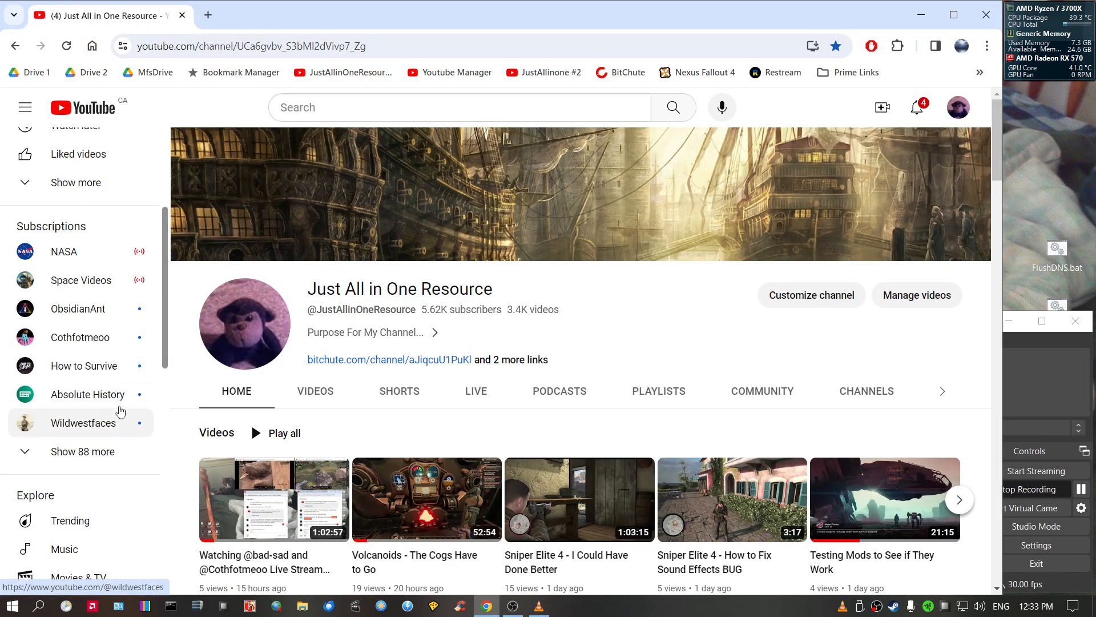
click(83, 451)
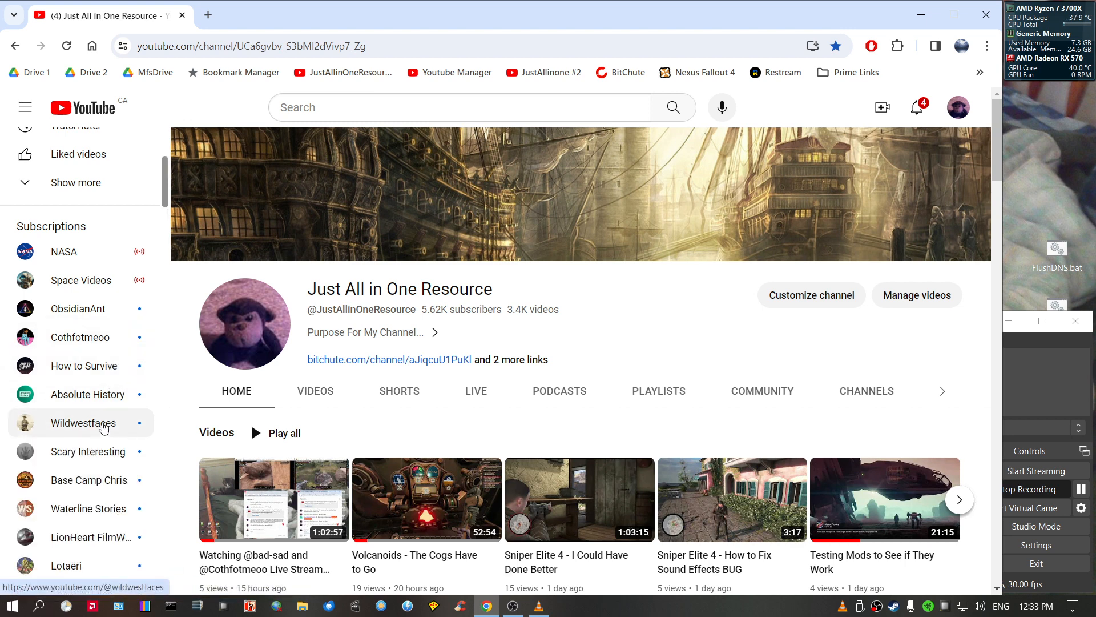
mouse_move(112, 342)
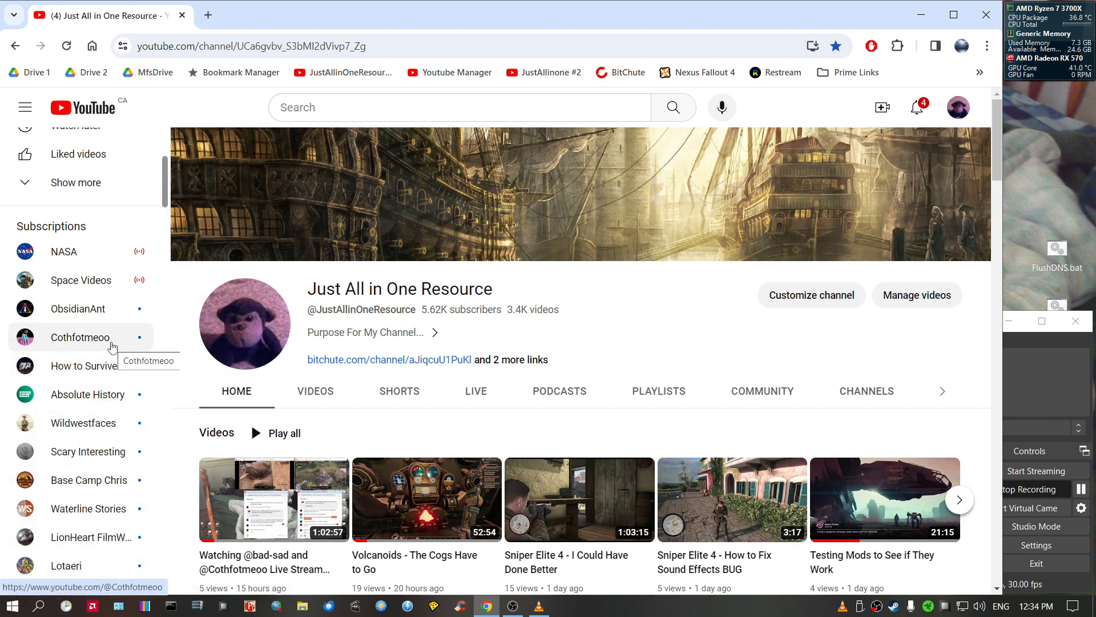
Scroll the subscriptions down to reach the bad-sad channel
scroll(down, 3)
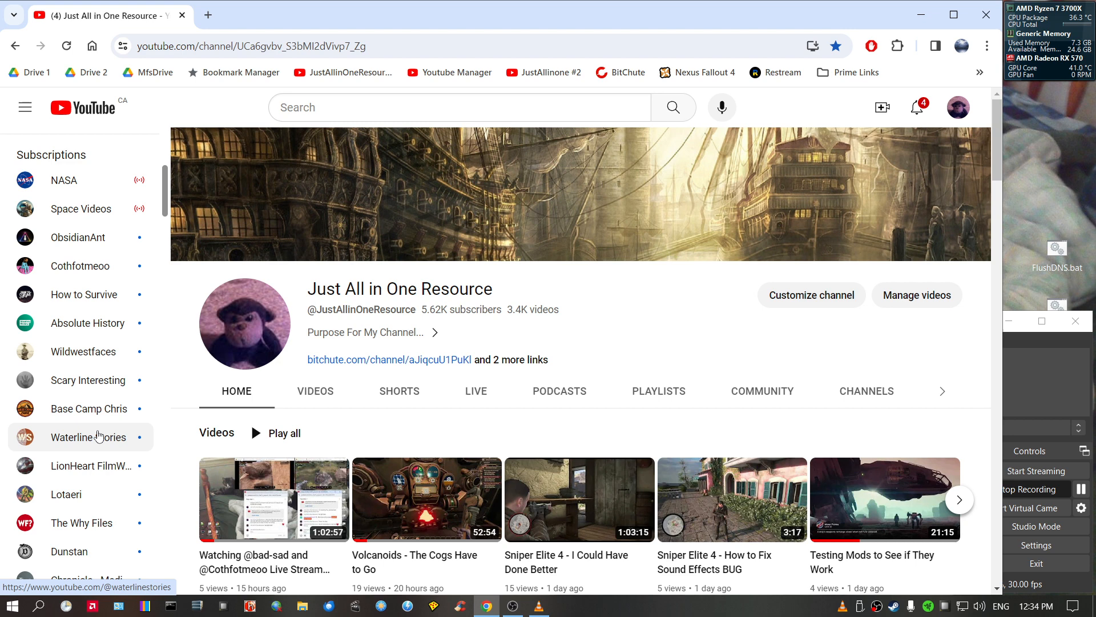
scroll(down, 3)
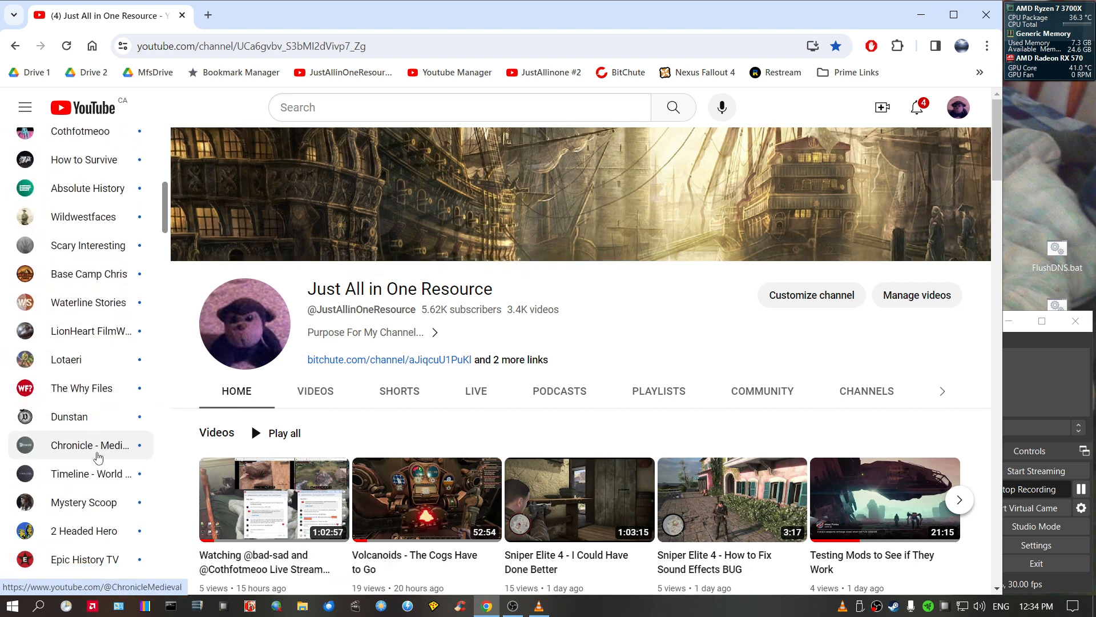
scroll(down, 3)
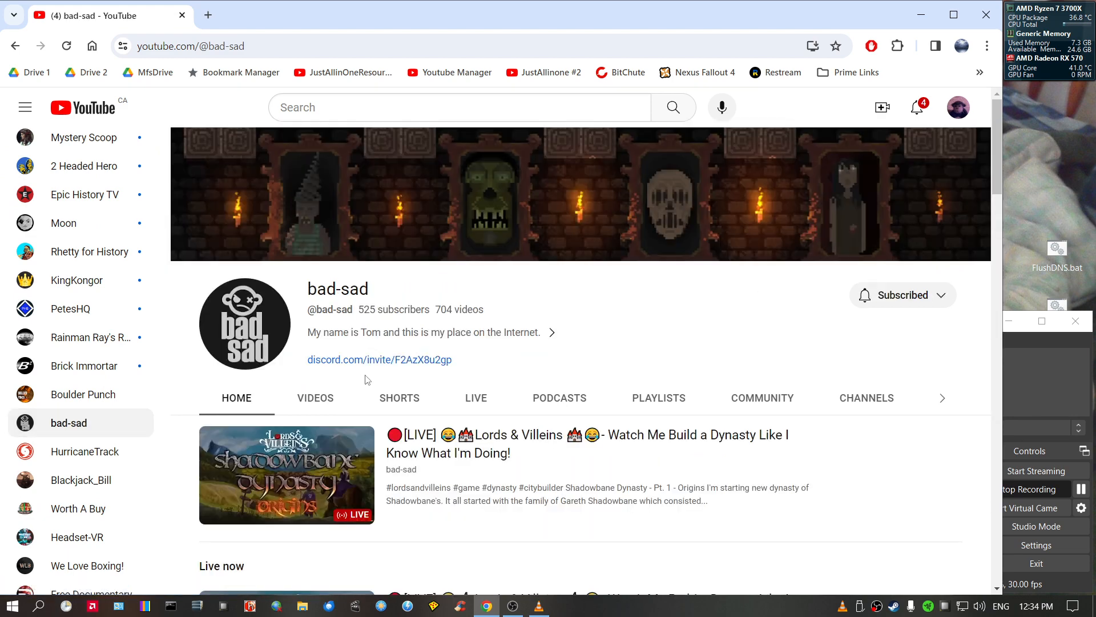
Find the Control Pt. 2 stream on bad-sad's channel and copy its link
click(315, 398)
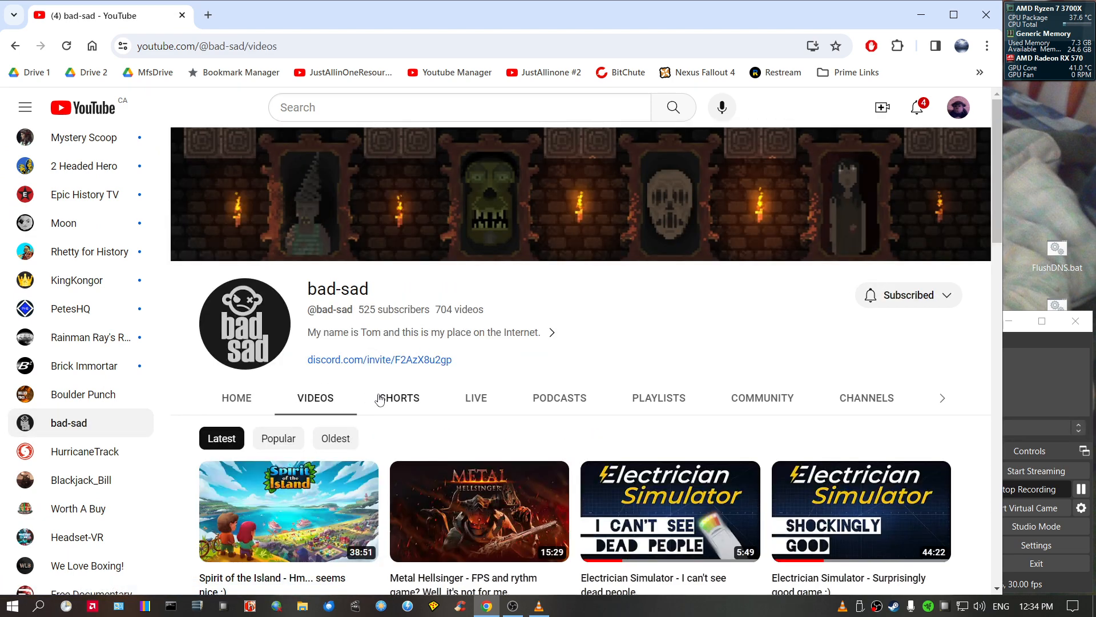
scroll(down, 3)
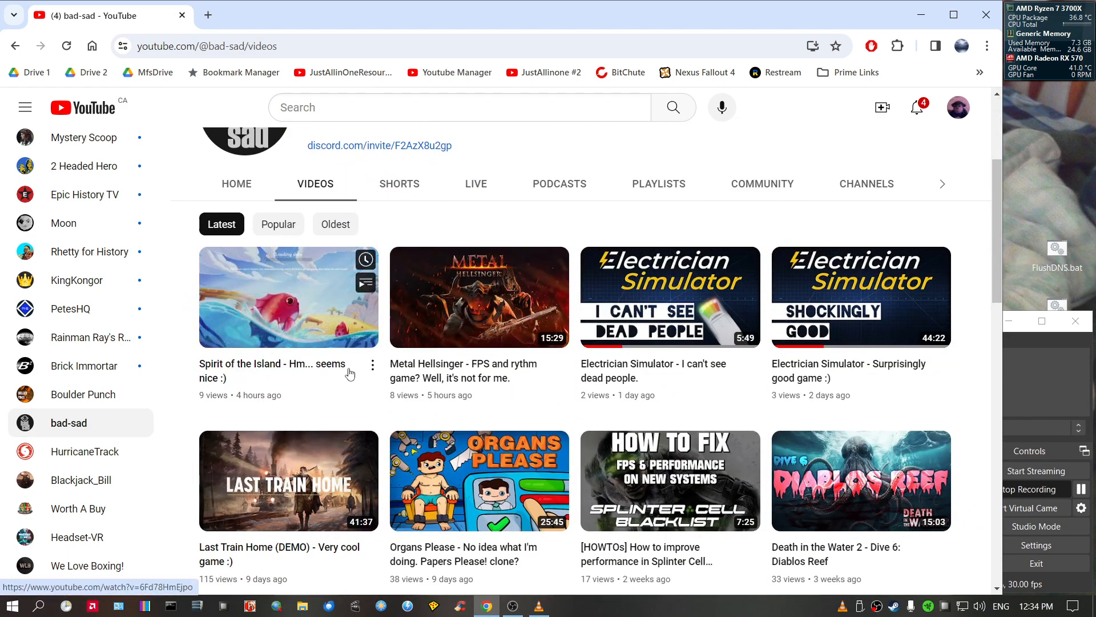
click(236, 183)
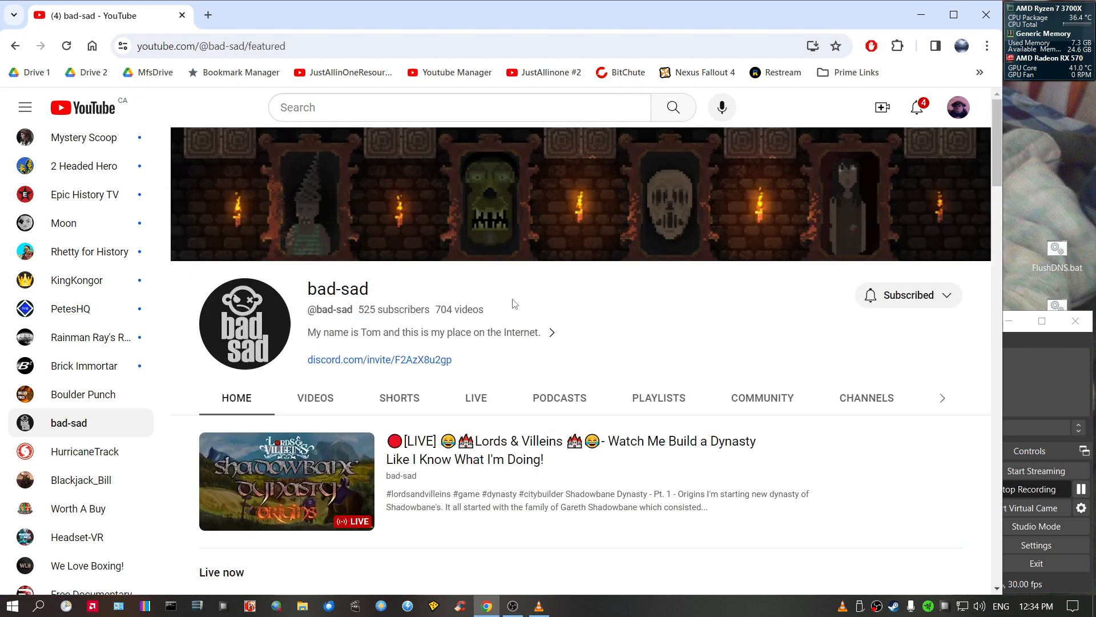
scroll(down, 3)
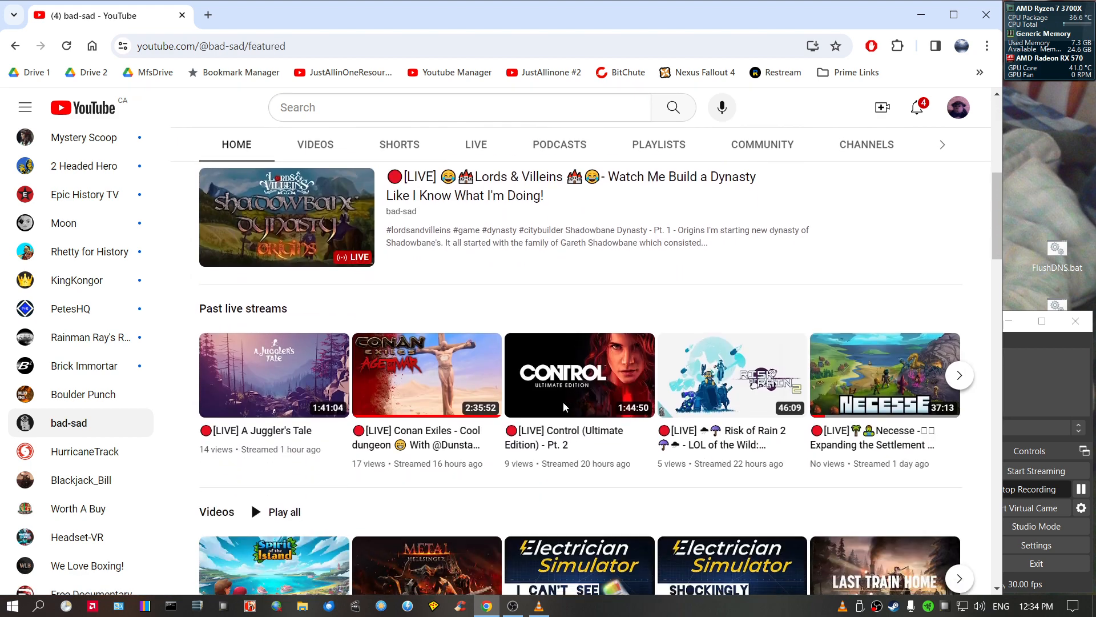
right_click(579, 375)
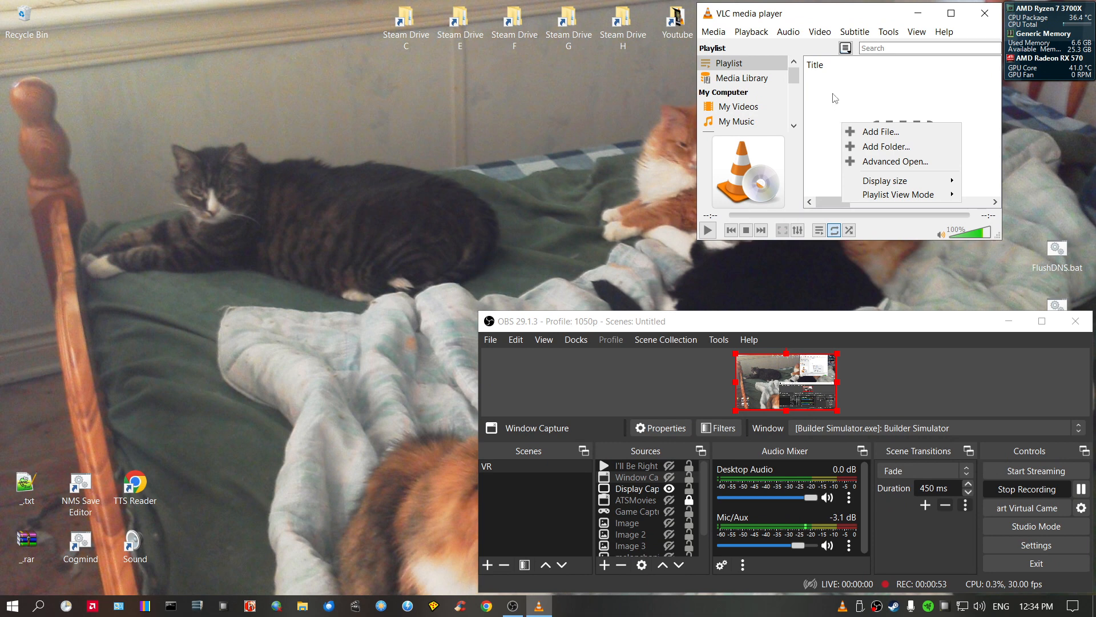
mouse_move(895, 154)
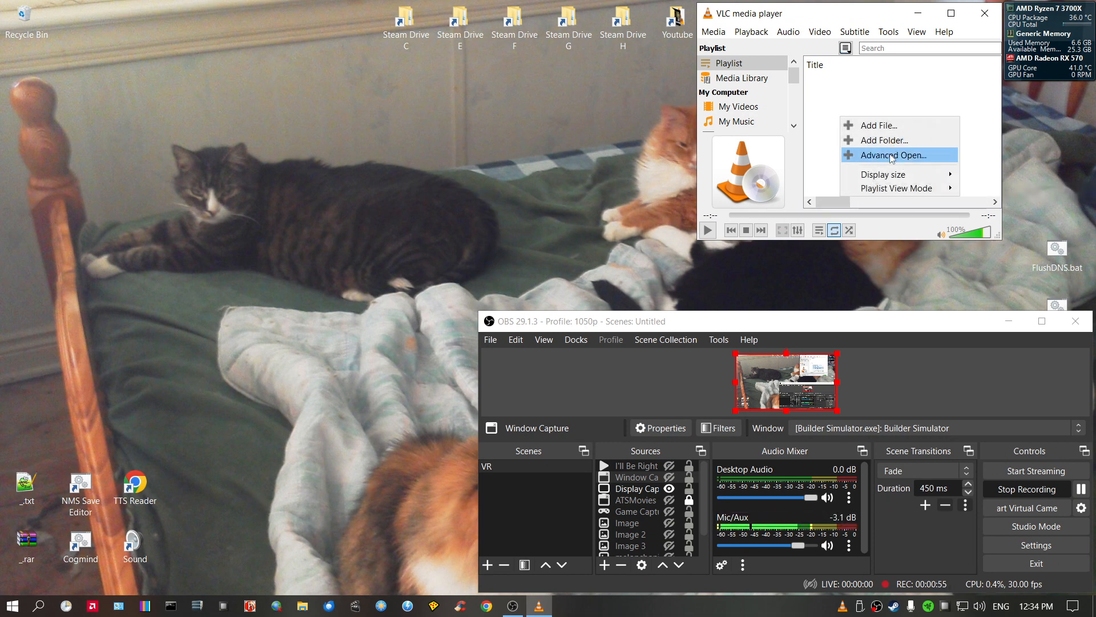
click(892, 154)
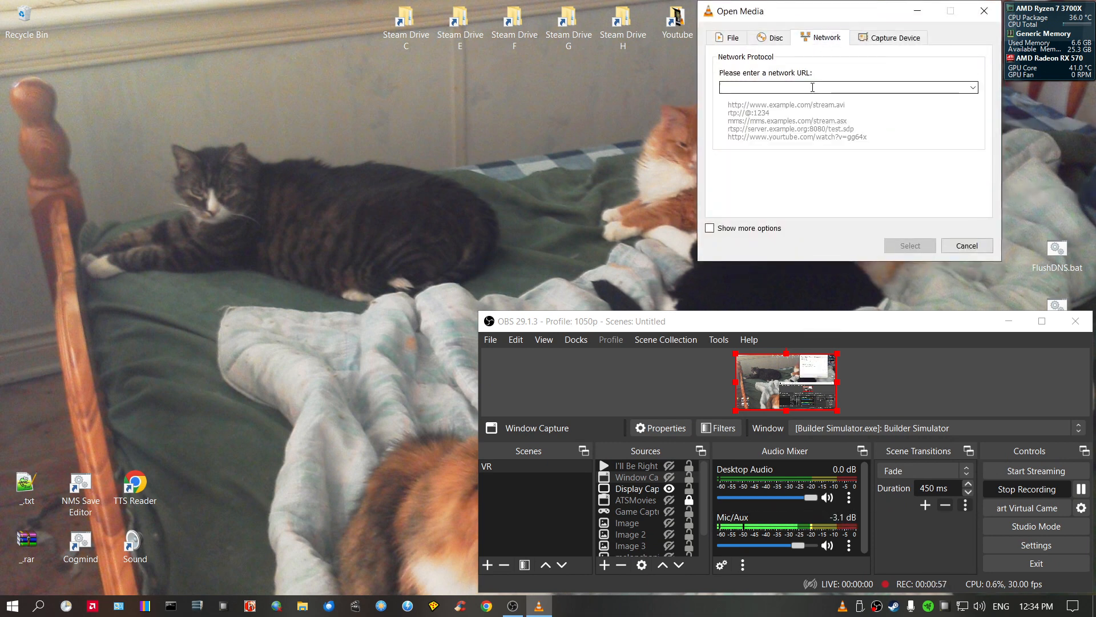
text(https://www.youtube.com/watch?v=cJPel5_CYog)
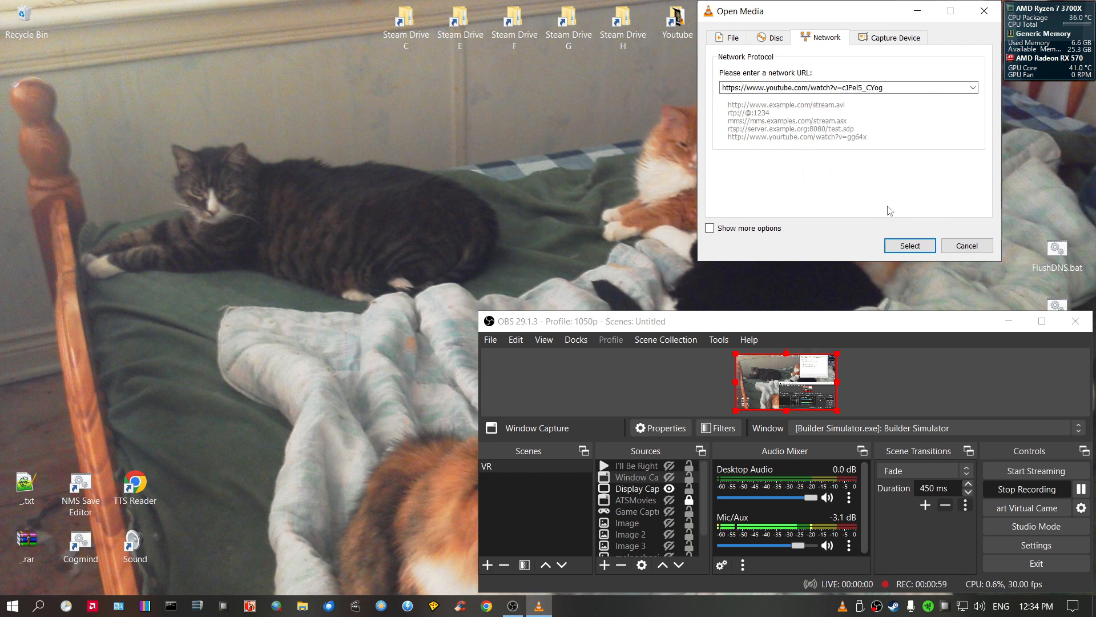
click(909, 245)
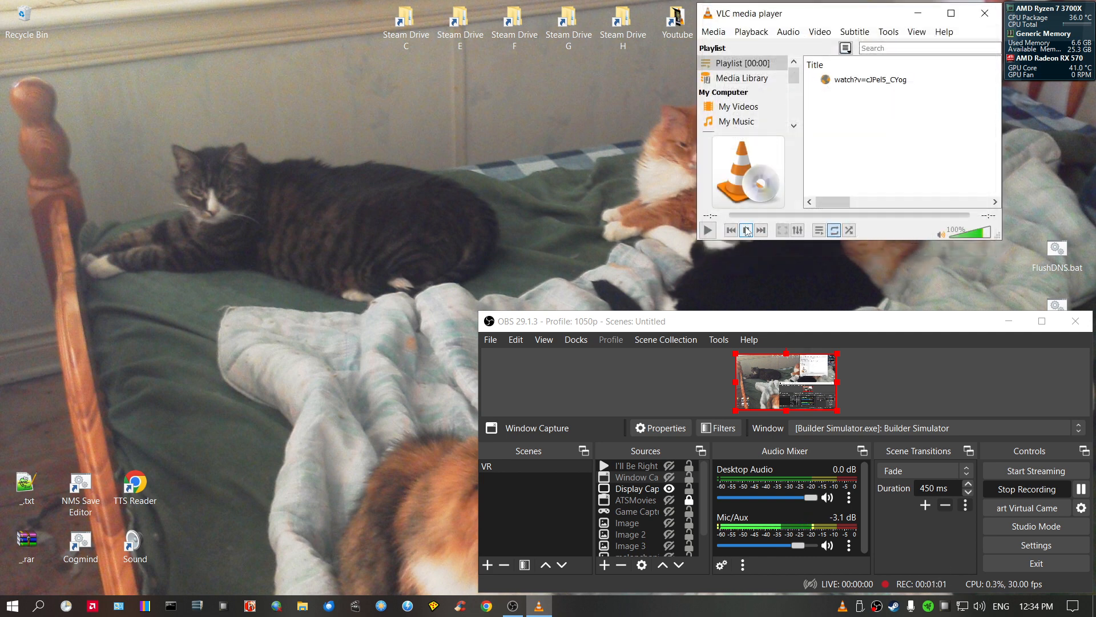
Load the entry so it resolves to [LIVE] Control (Ultimate Edition) - Pt. 2 with artwork
click(707, 230)
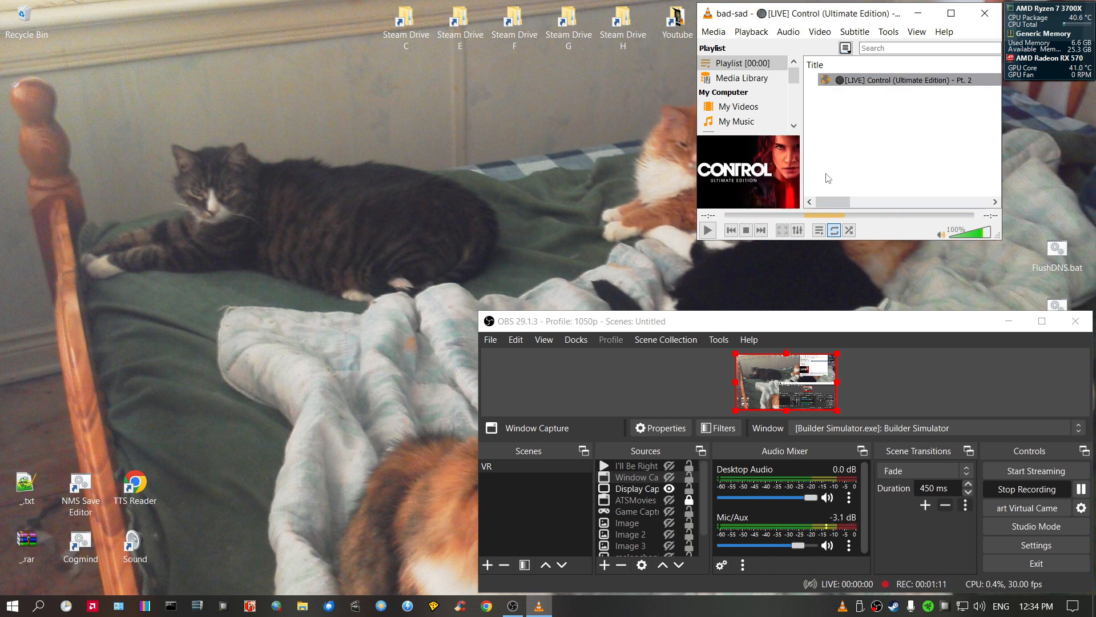
mouse_move(761, 191)
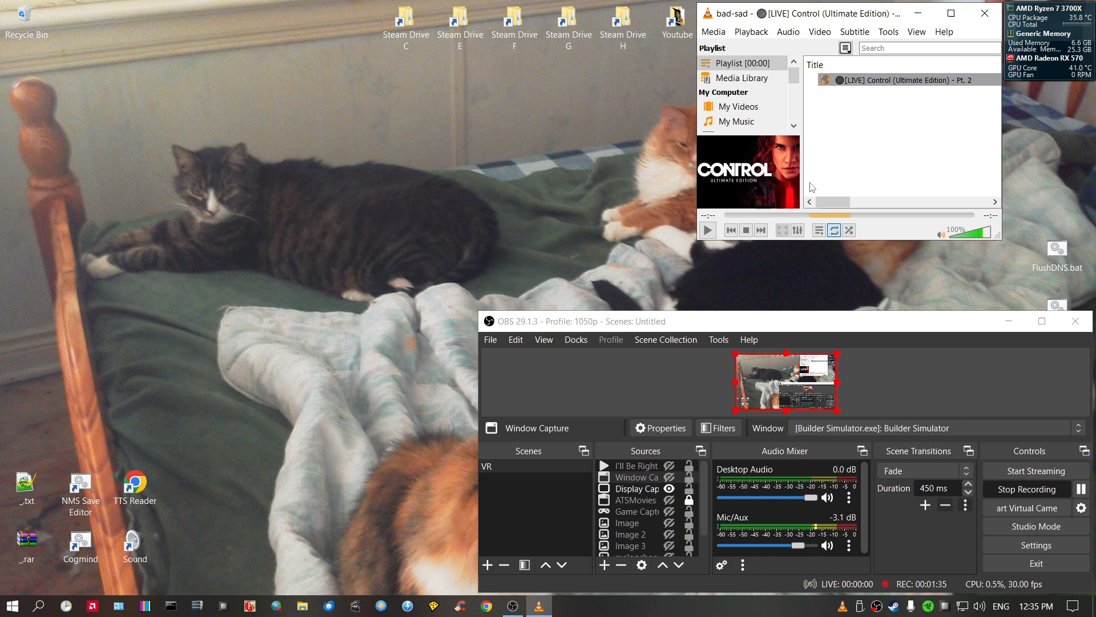
mouse_move(708, 230)
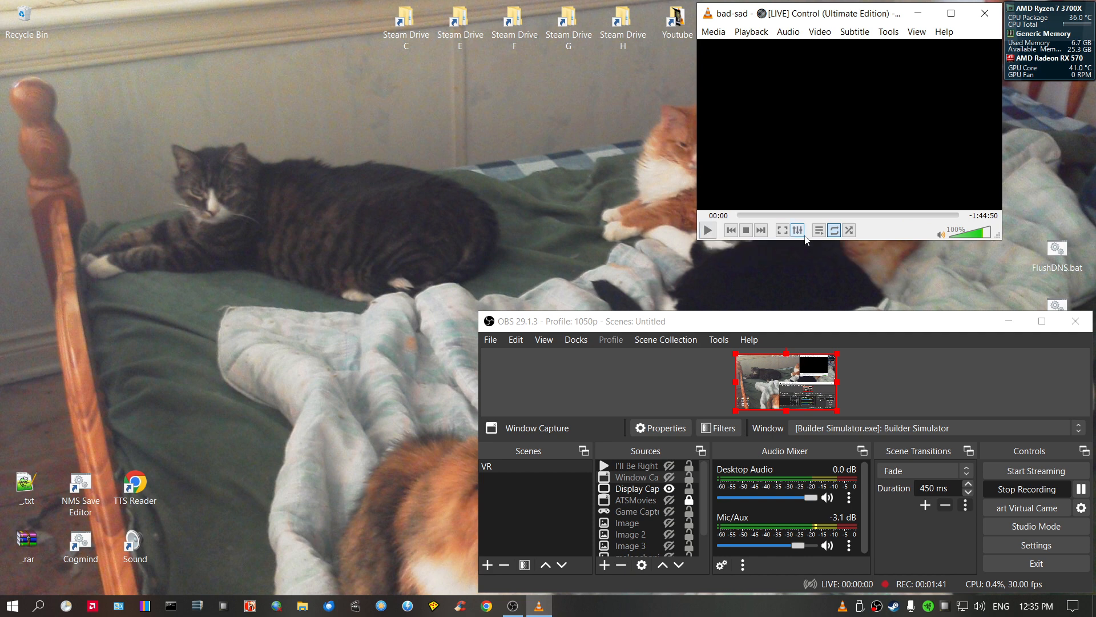
mouse_move(874, 235)
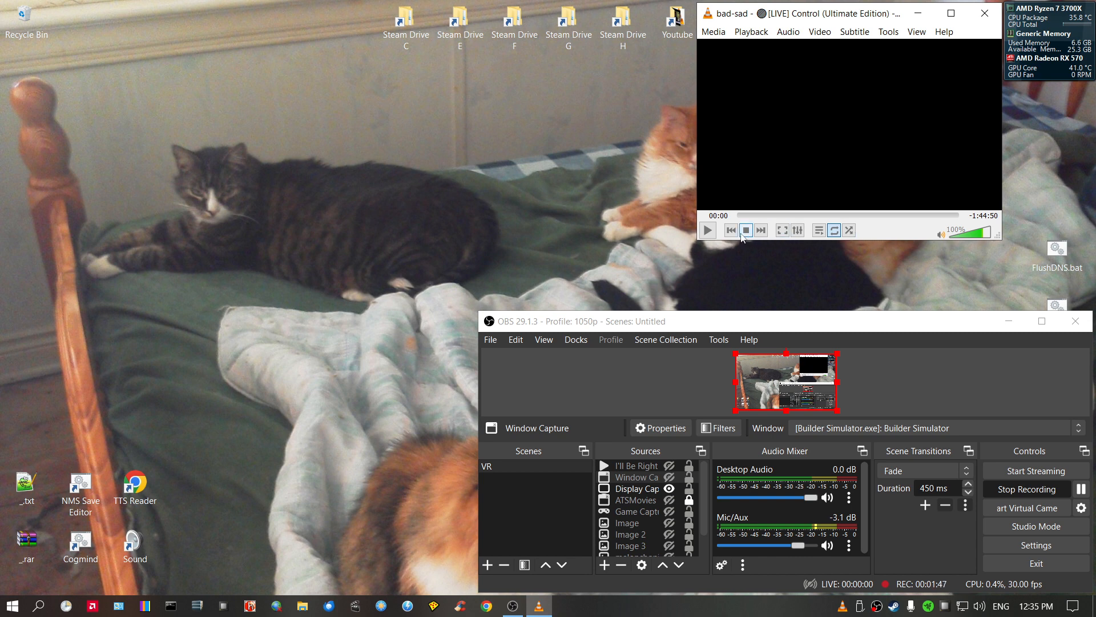
mouse_move(707, 229)
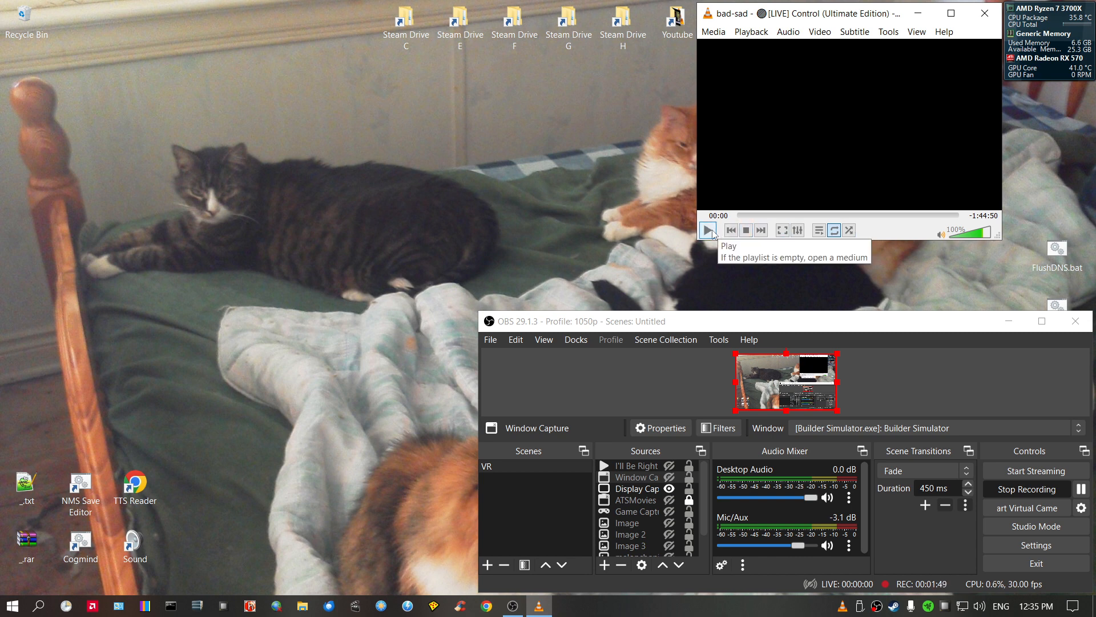
Start playback of the Control Pt. 2 stream, showing its 1:44:50 duration
click(708, 229)
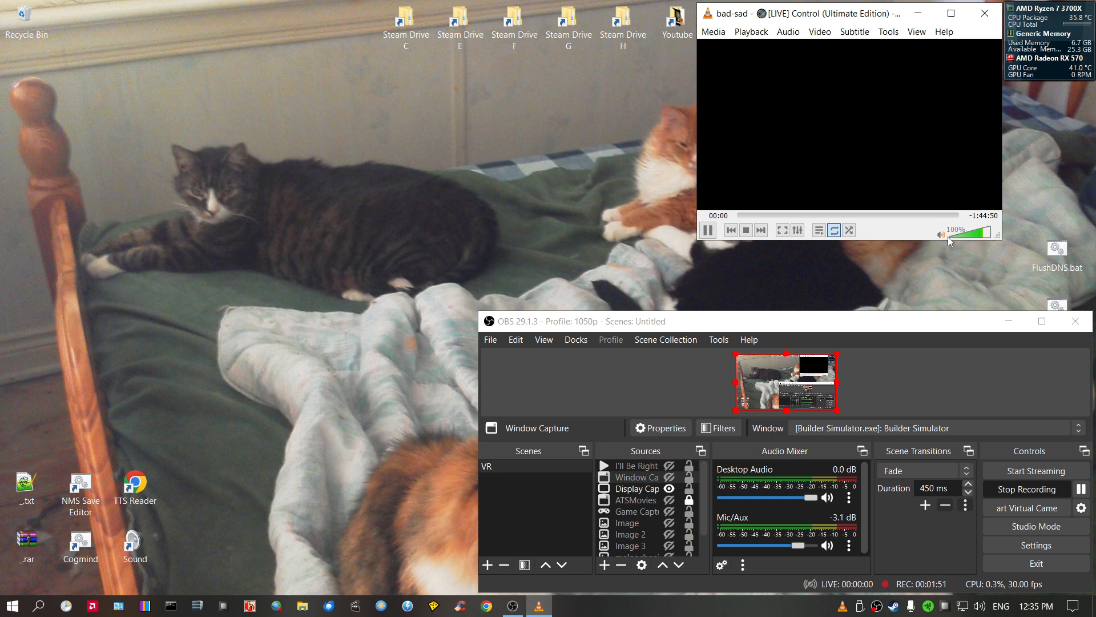
mouse_move(918, 236)
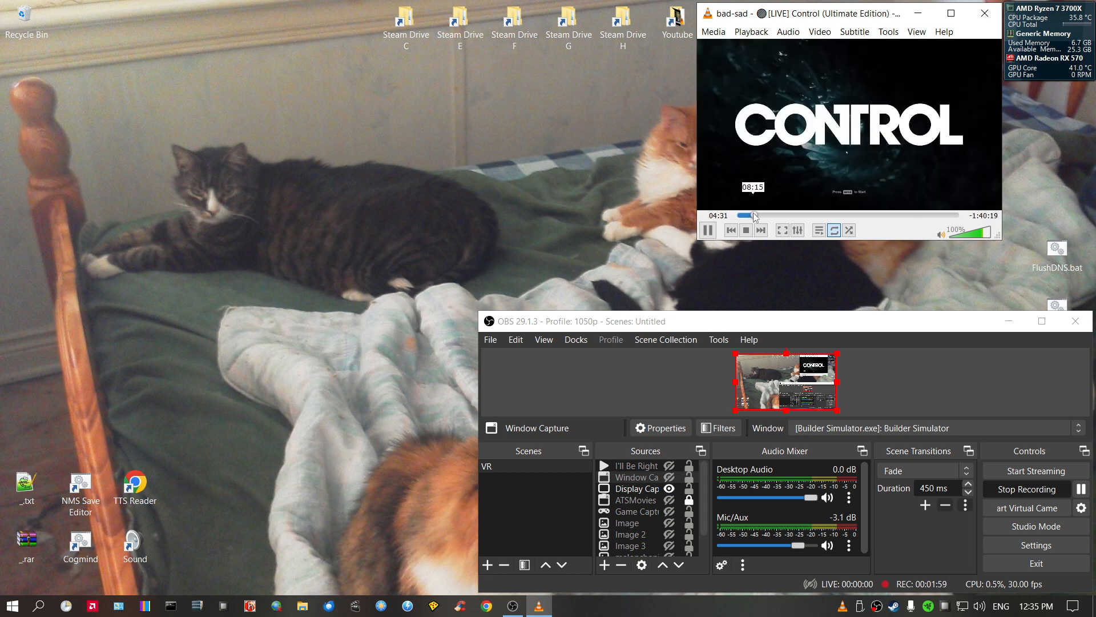
Seek to about 27 minutes into the stream, then stop playback
click(751, 216)
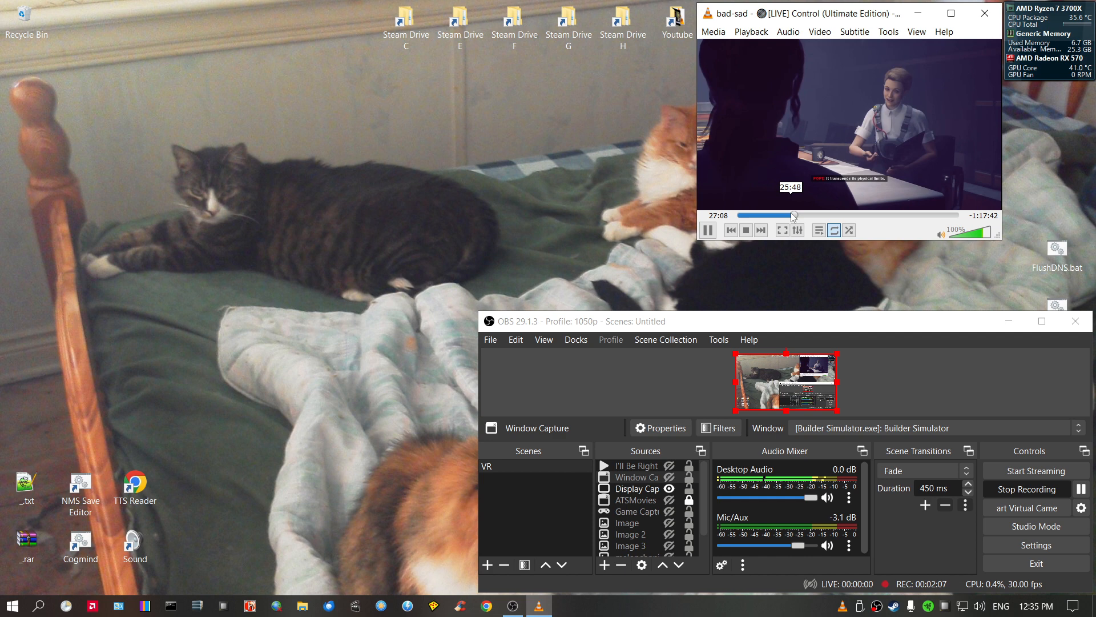
click(790, 215)
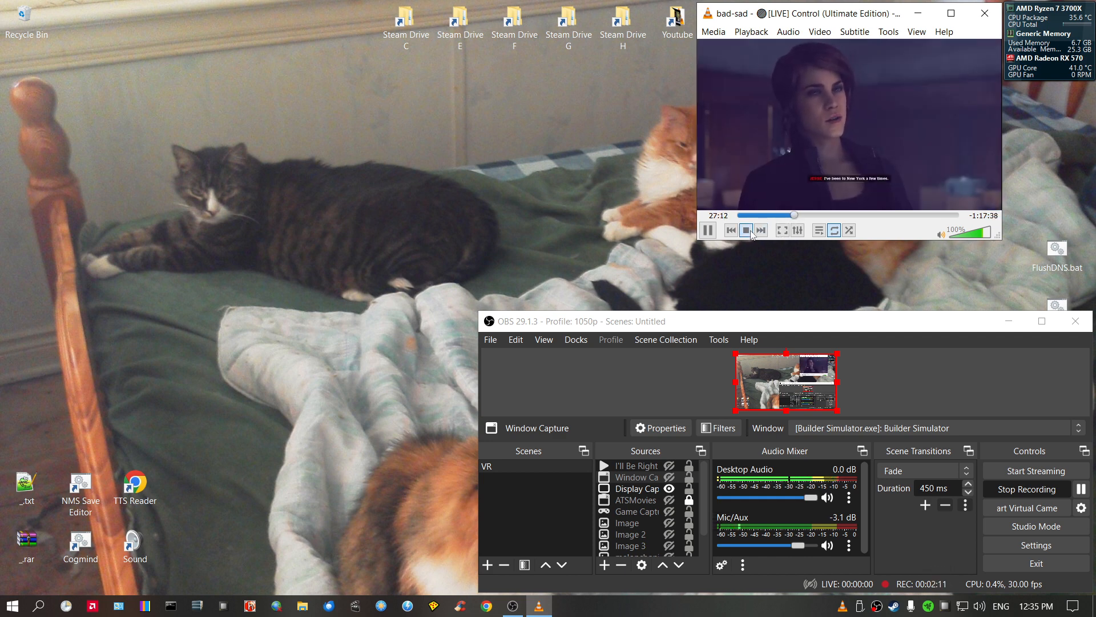
click(746, 229)
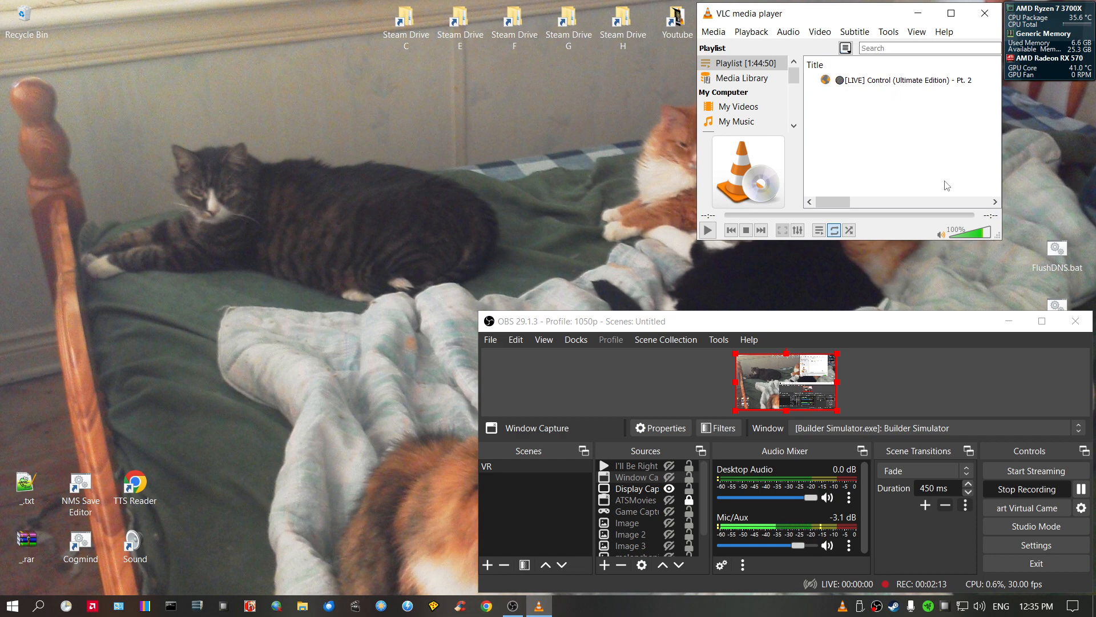